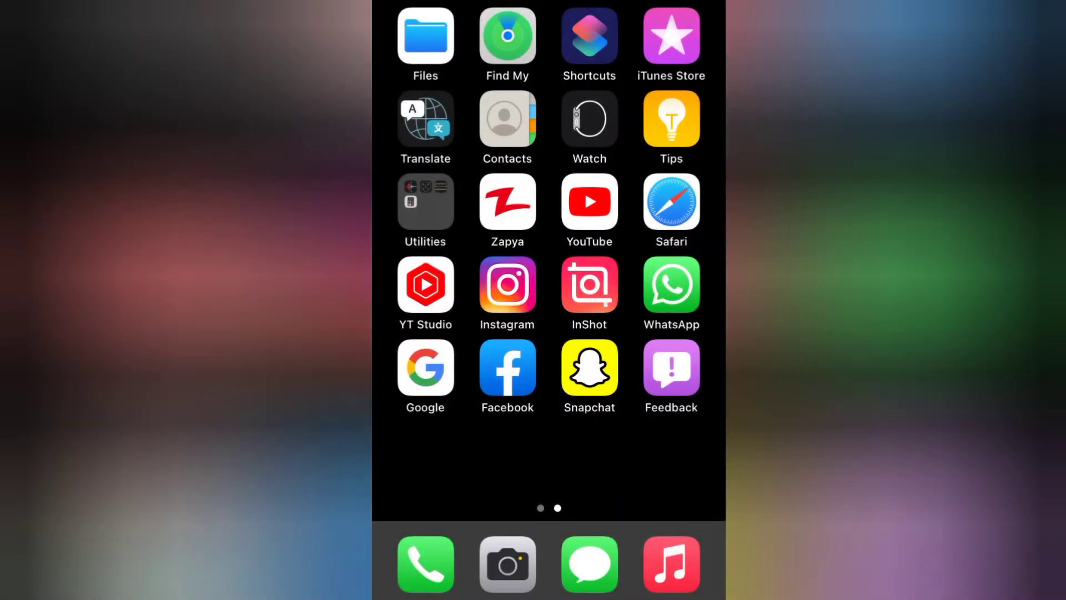
Swipe to the first Home Screen page where the Settings app sits
{"action": "scroll", "scroll_direction": "left", "scroll_amount": 3}
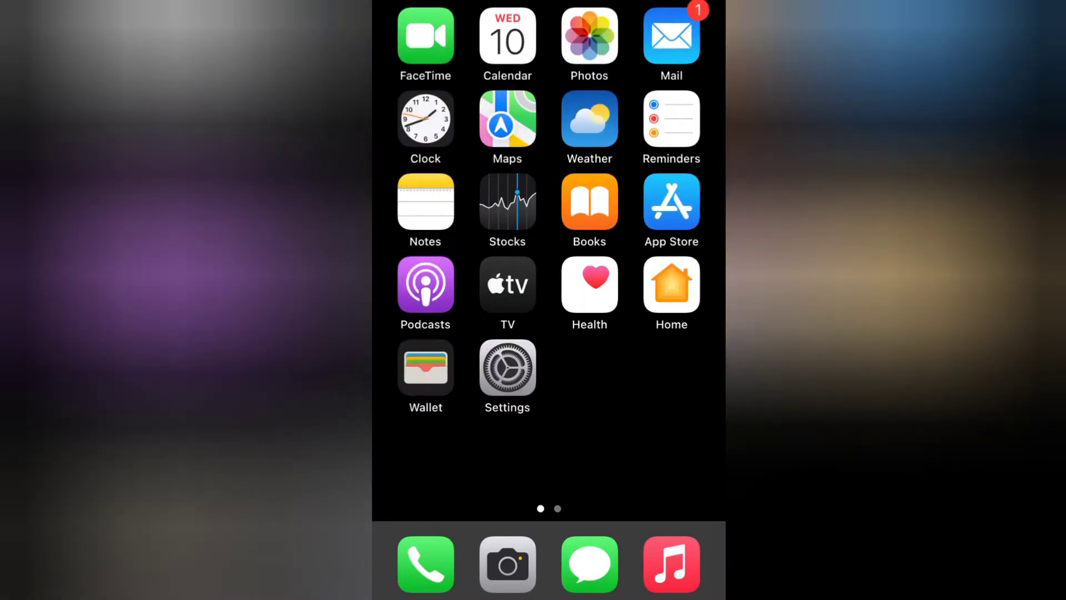
From the Home Screen, reach the Mail settings page in Settings
{"action": "left_click", "coordinate": [506, 369]}
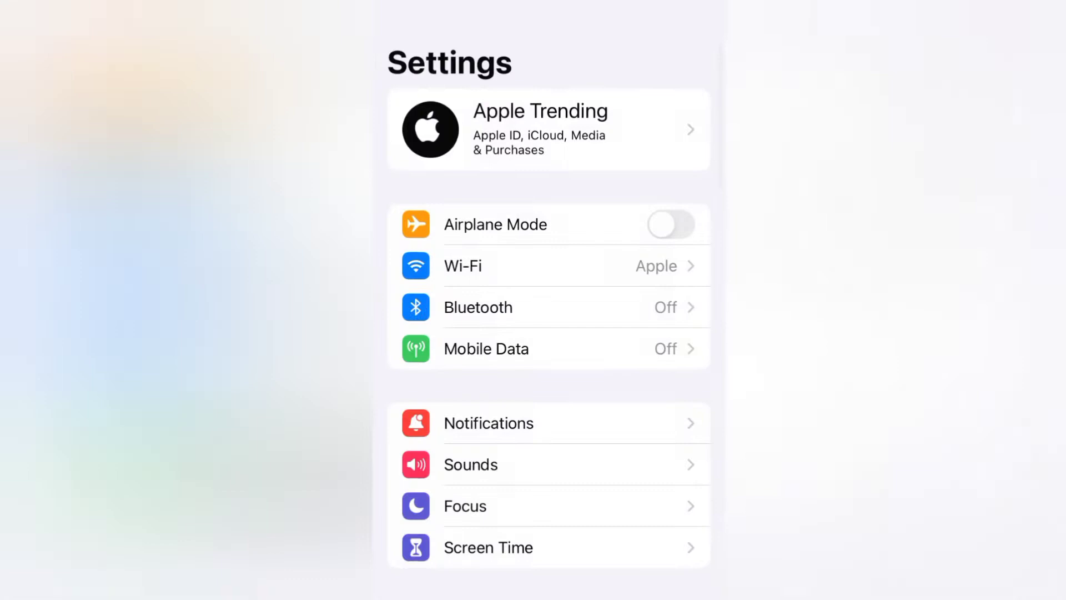
{"action": "scroll", "scroll_direction": "down", "scroll_amount": 3}
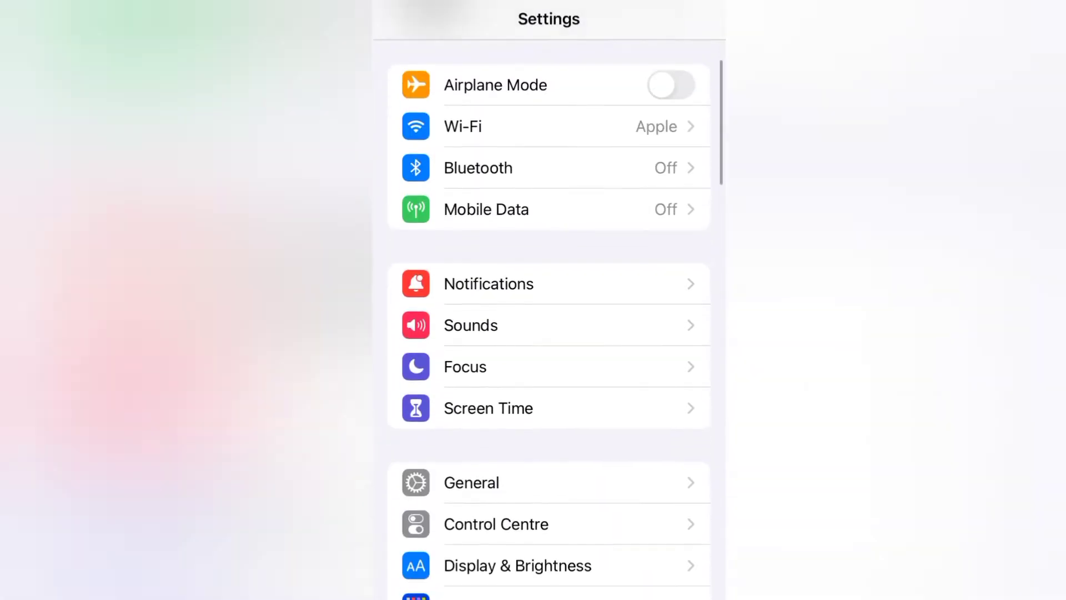
{"action": "scroll", "scroll_direction": "down", "scroll_amount": 3}
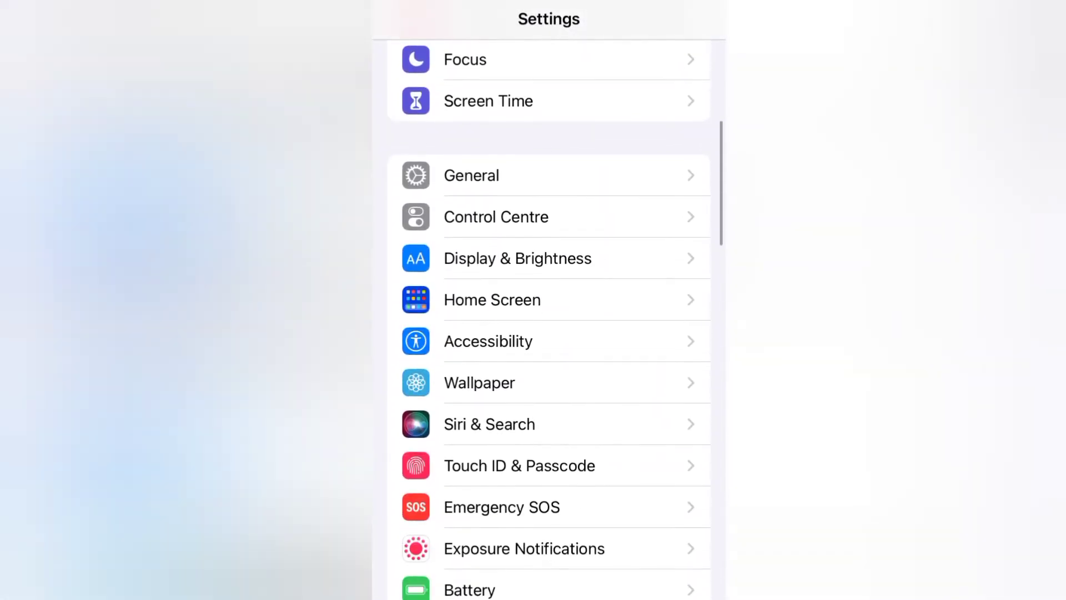
{"action": "scroll", "scroll_direction": "down", "scroll_amount": 3}
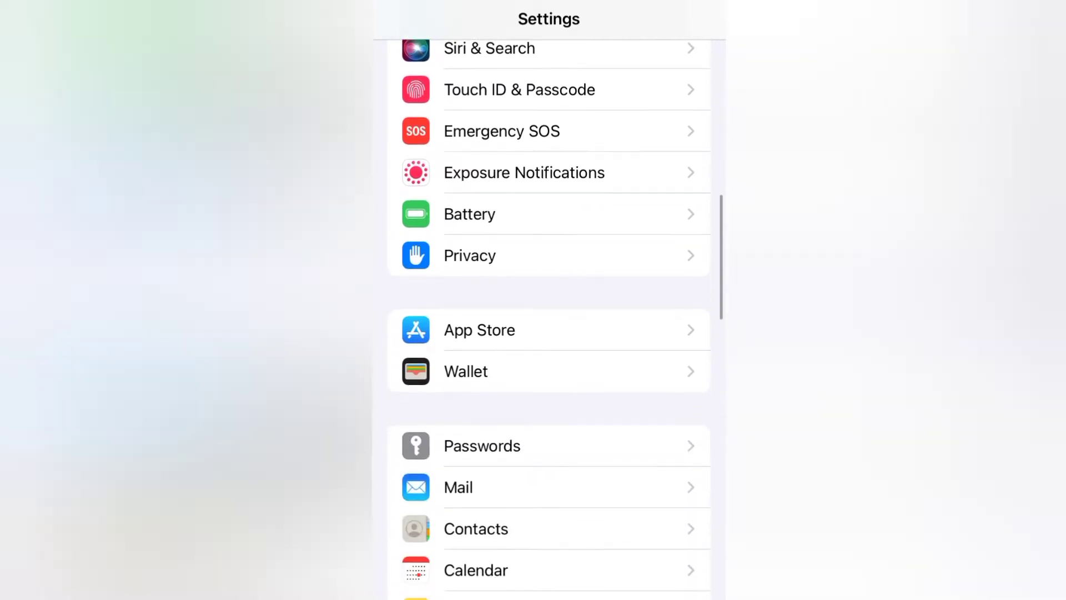
{"action": "scroll", "scroll_direction": "down", "scroll_amount": 3}
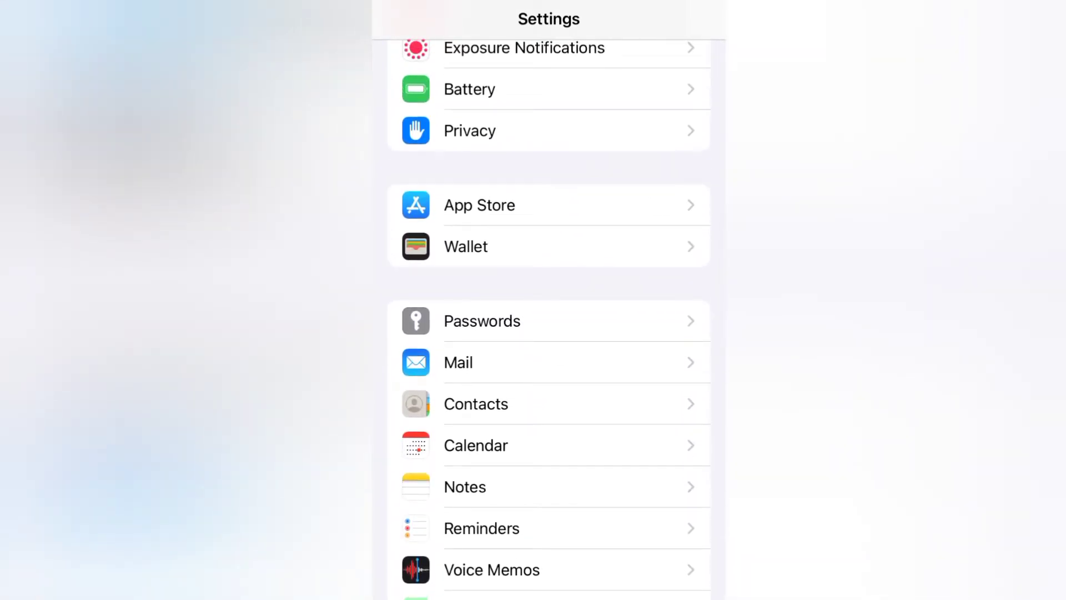
{"action": "left_click", "coordinate": [457, 362]}
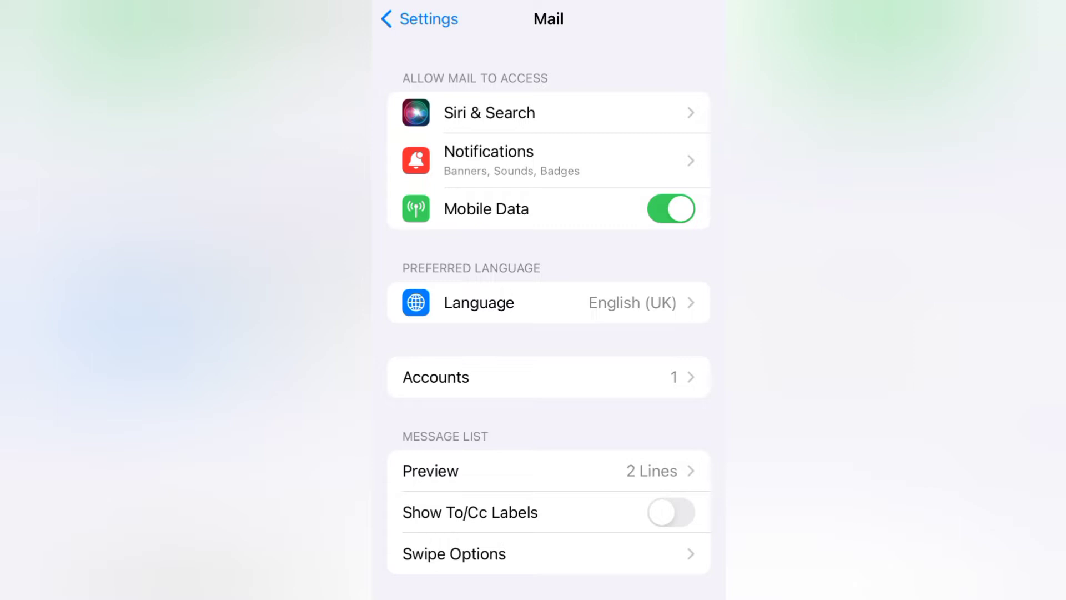
Via Mail's Accounts and iCloud, reach the Apple ID Name, Phone Numbers, Email page
{"action": "left_click", "coordinate": [548, 376]}
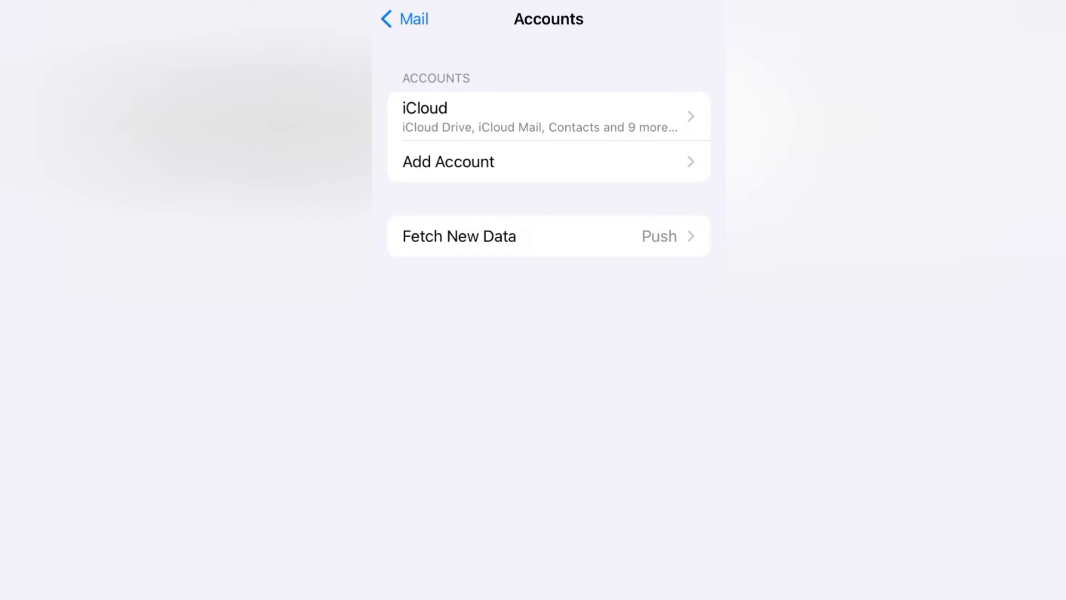
{"action": "left_click", "coordinate": [547, 116]}
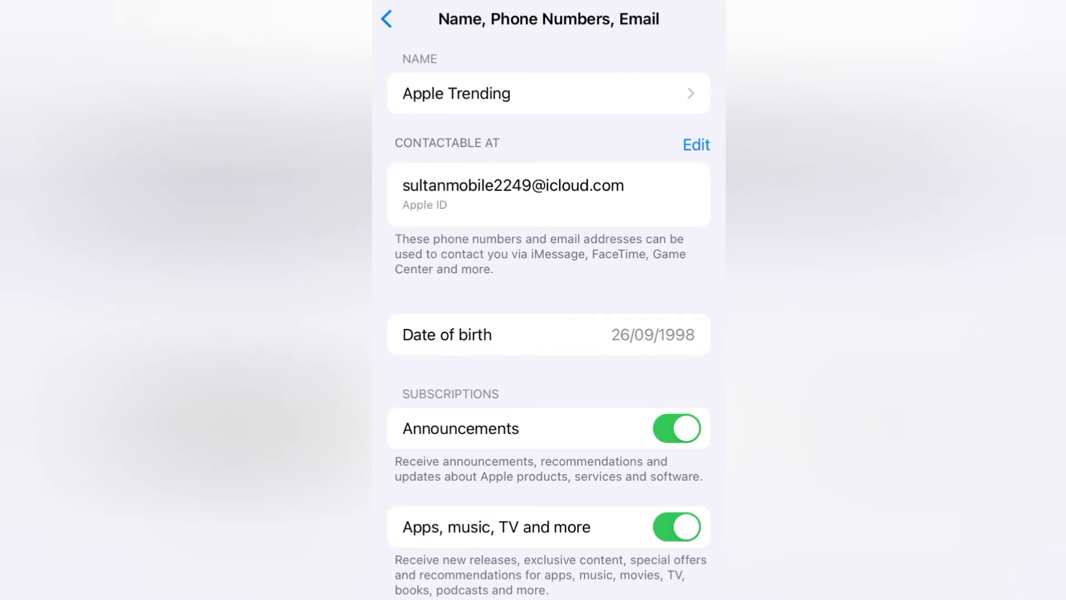
Edit the date of birth, spinning the wheels from 26/09/1998 to 18/12/1995
{"action": "left_click", "coordinate": [547, 334]}
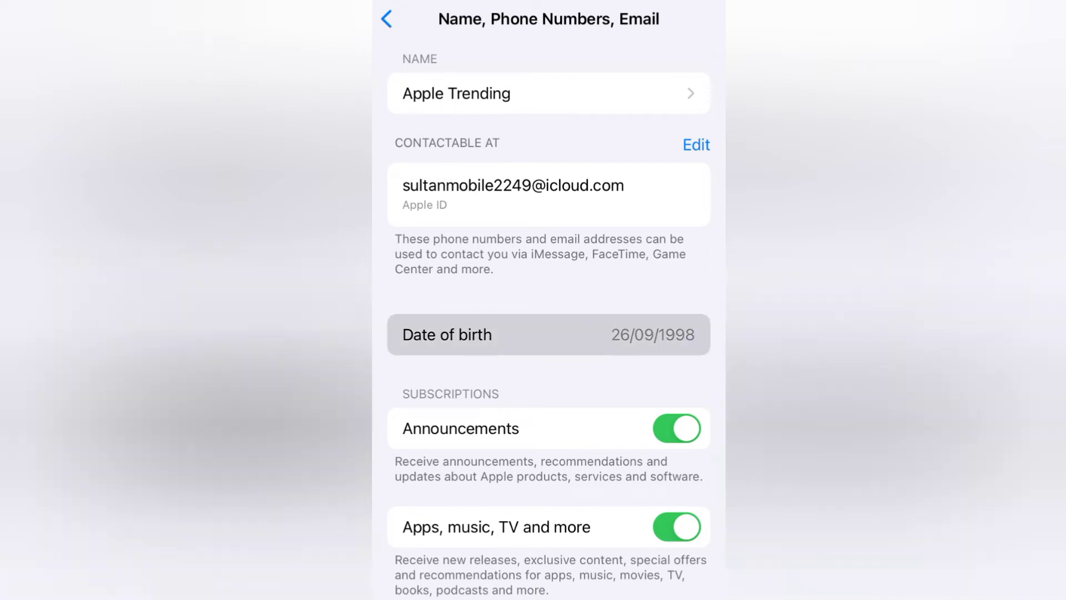
{"action": "left_click", "coordinate": [547, 334]}
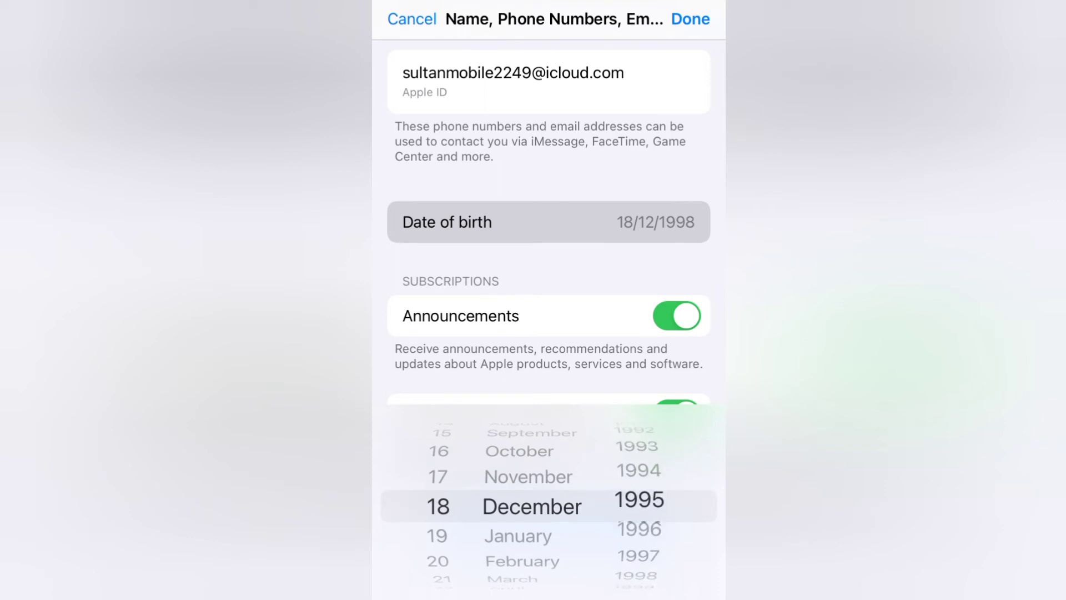
{"action": "scroll", "scroll_direction": "down", "scroll_amount": 3}
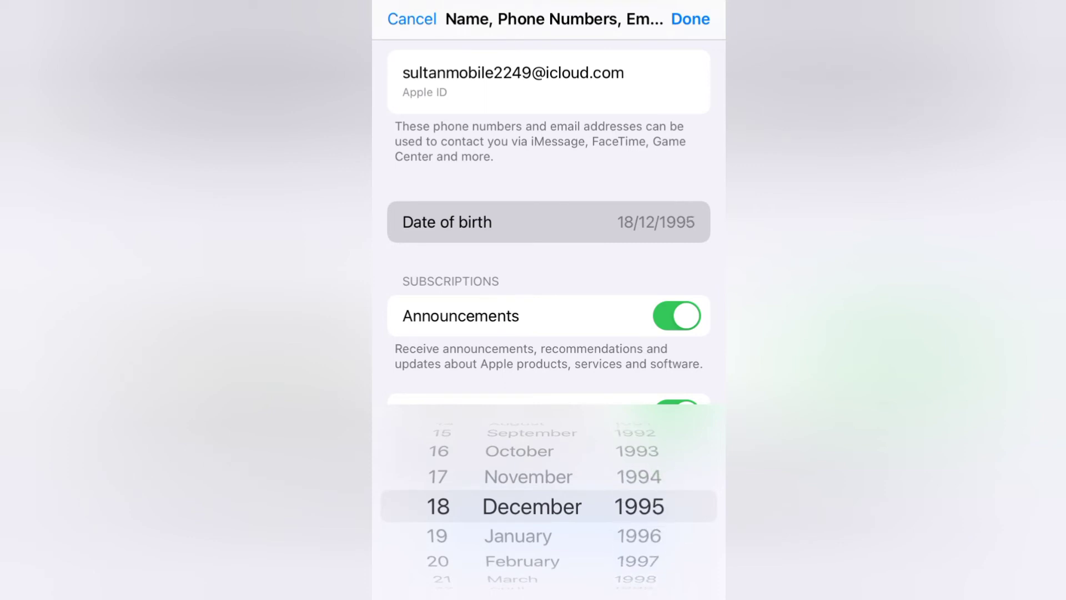
{"action": "left_click", "coordinate": [689, 19]}
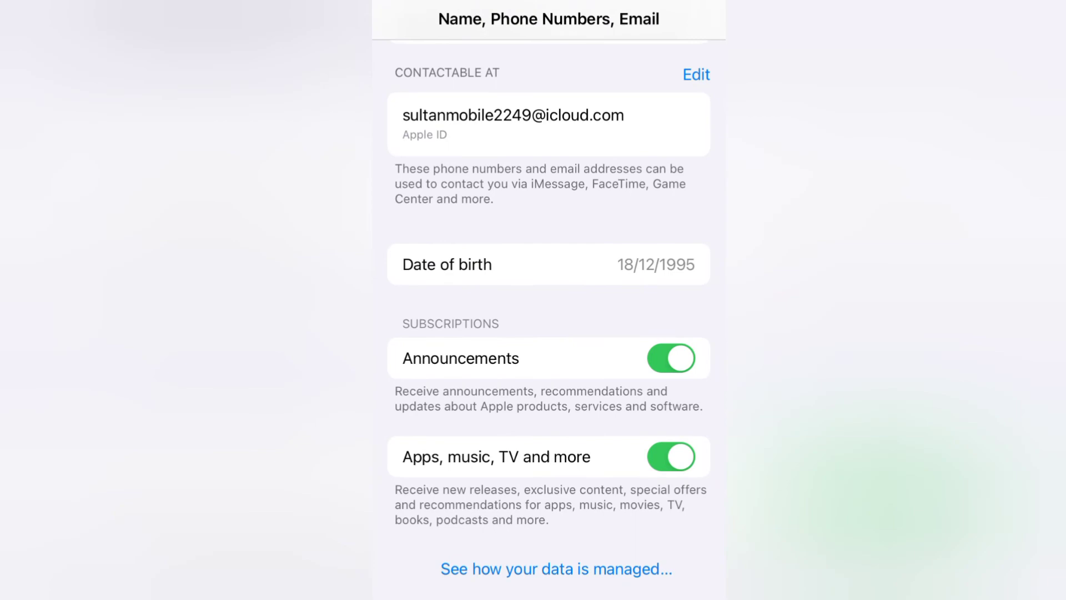
{"action": "scroll", "scroll_direction": "down", "scroll_amount": 3}
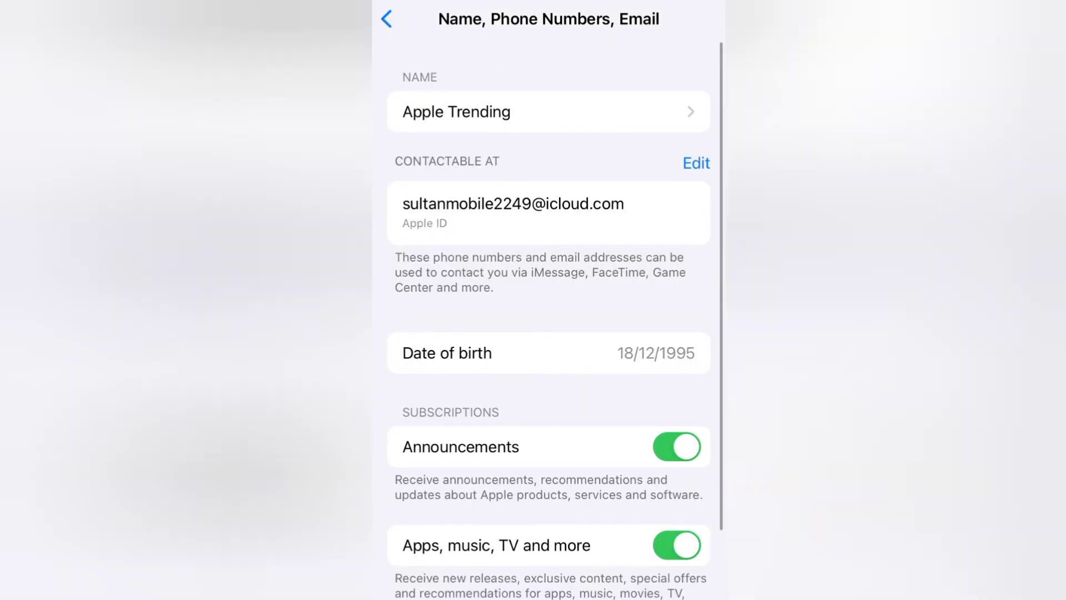
{"action": "left_click", "coordinate": [394, 19]}
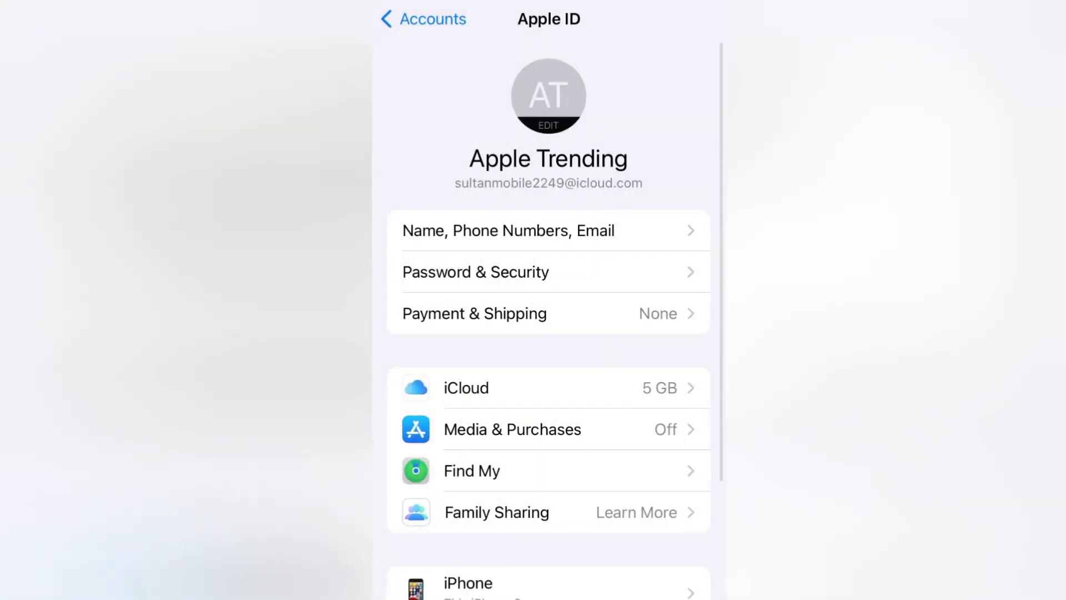
{"action": "left_click", "coordinate": [507, 230]}
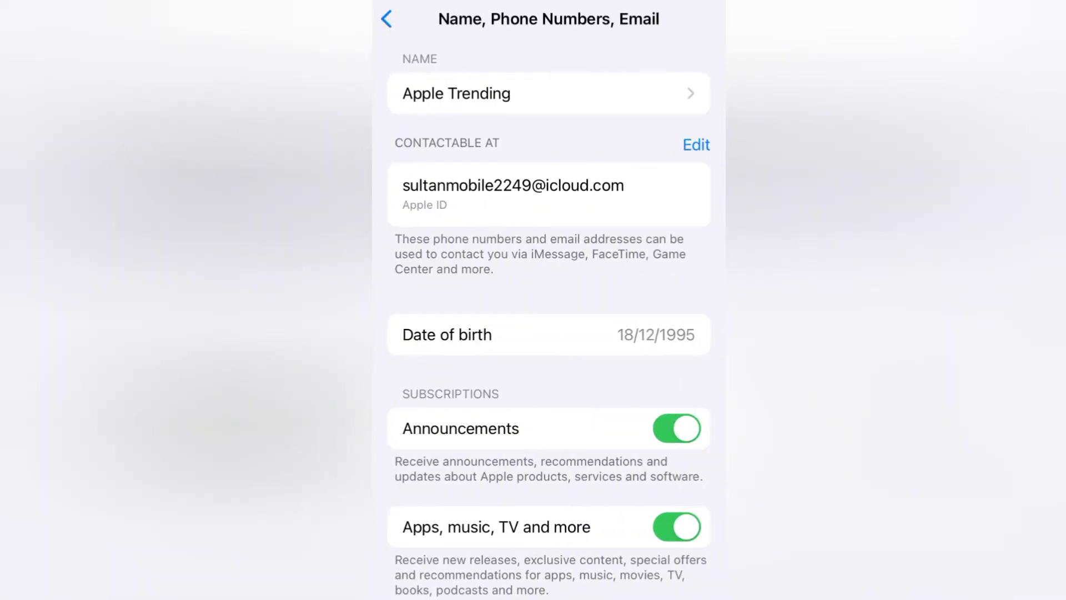
{"action": "left_click", "coordinate": [387, 19]}
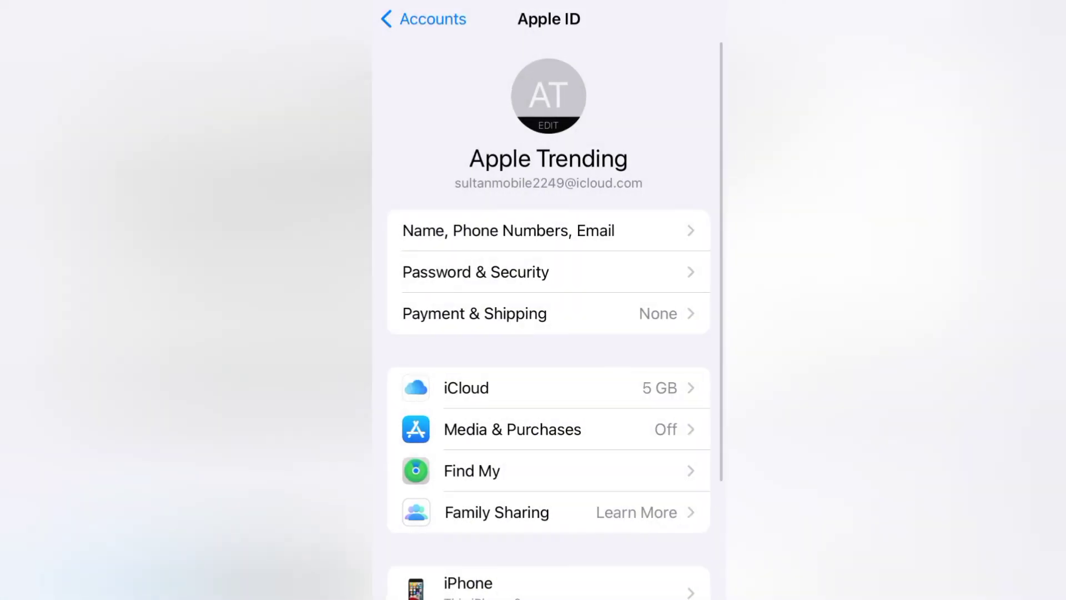